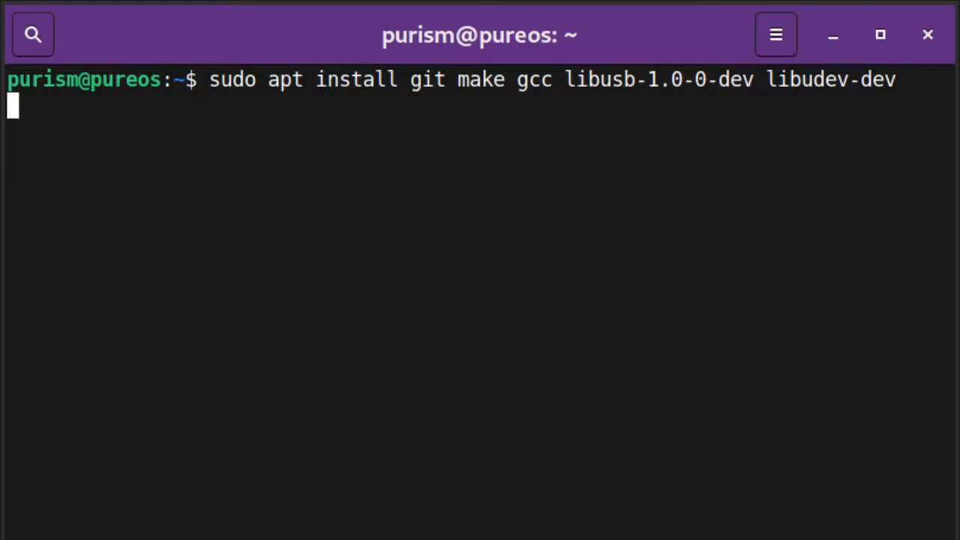
Clone github.com/flashrom/flashrom.git, enter flashrom/, and run sudo make install to build and install it
{"action": "type", "text": "git clone https://github.com/flashrom/flashrom.git"}
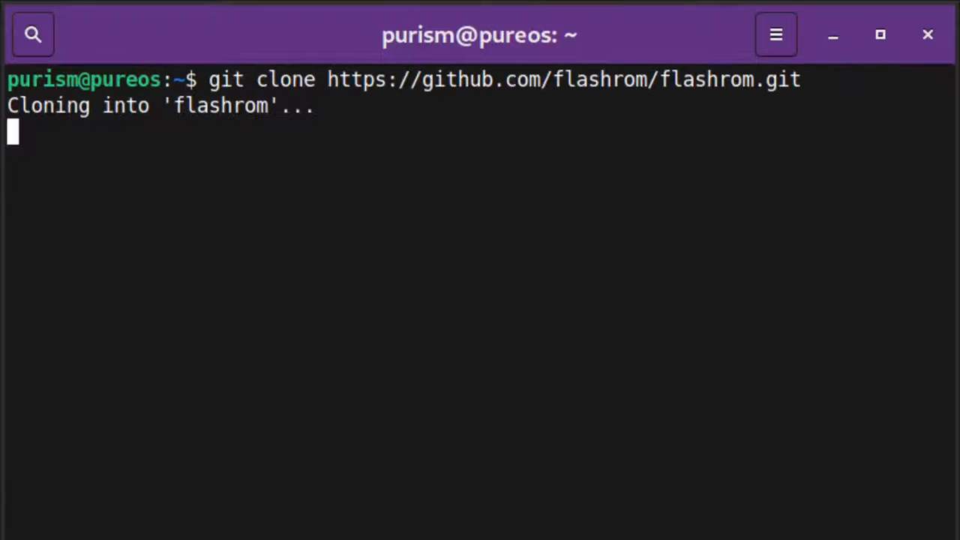
{"action": "type", "text": "cd flashrom/"}
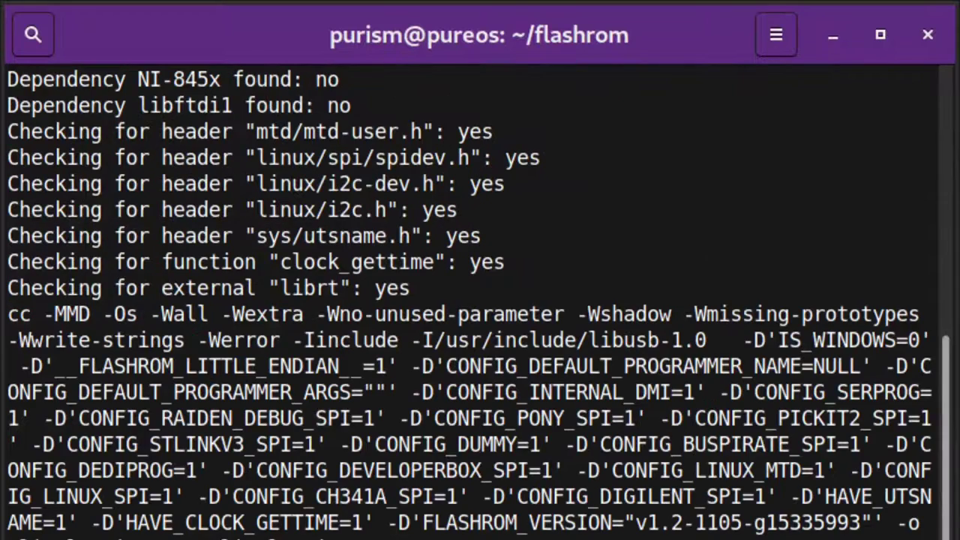
{"action": "type", "text": "sudo make install"}
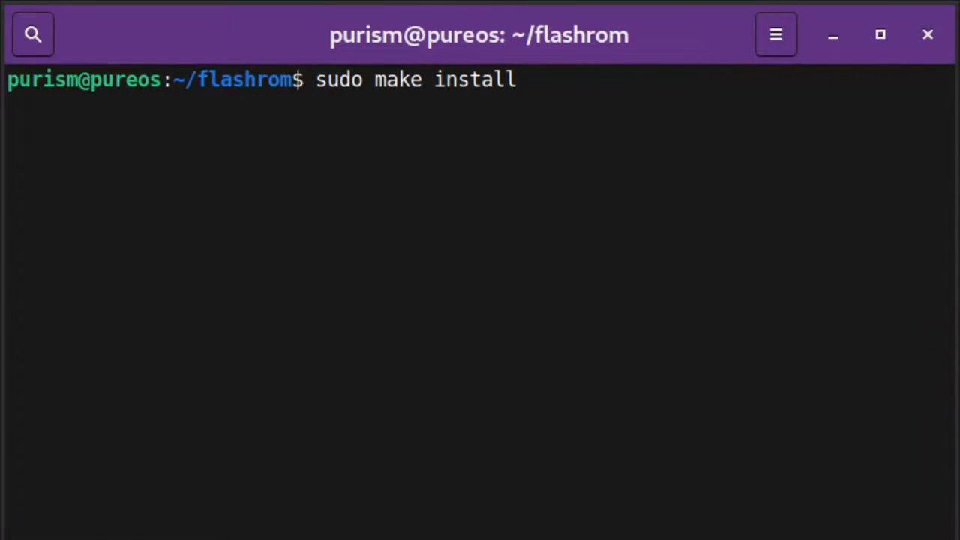
{"action": "key", "text": "Return"}
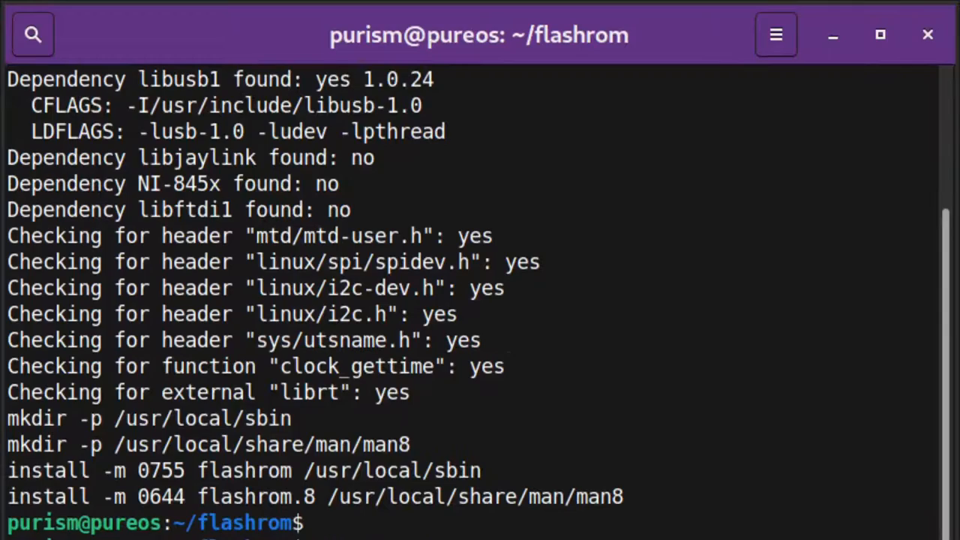